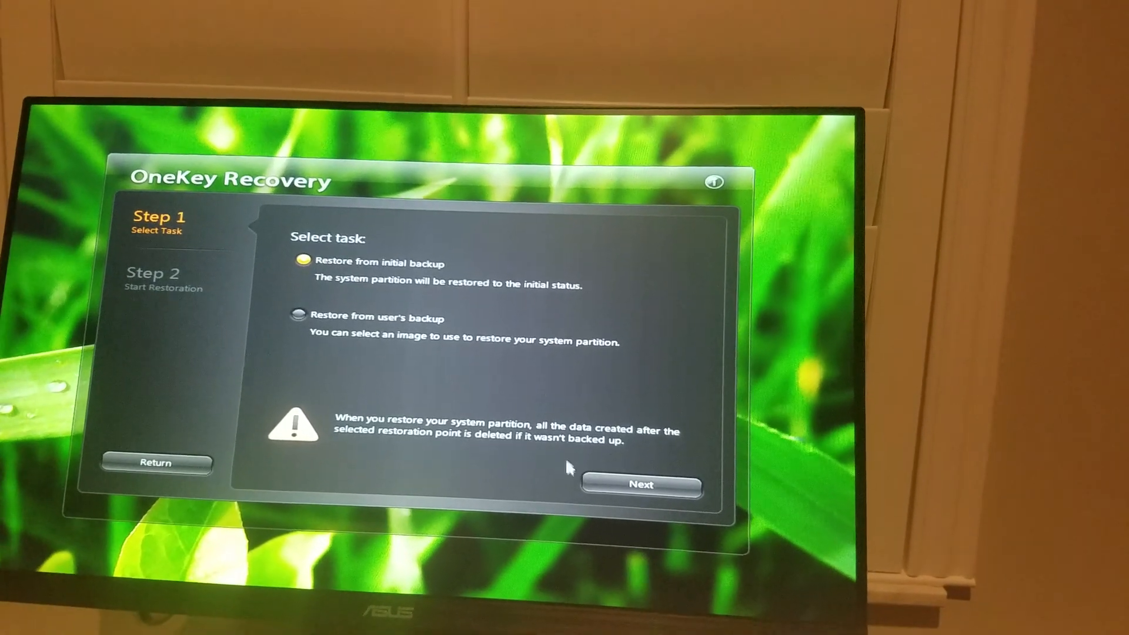
# - Proceed with 'Restore from initial backup' to the Step 2 restore summary for the system partition
pyautogui.click(641, 484)
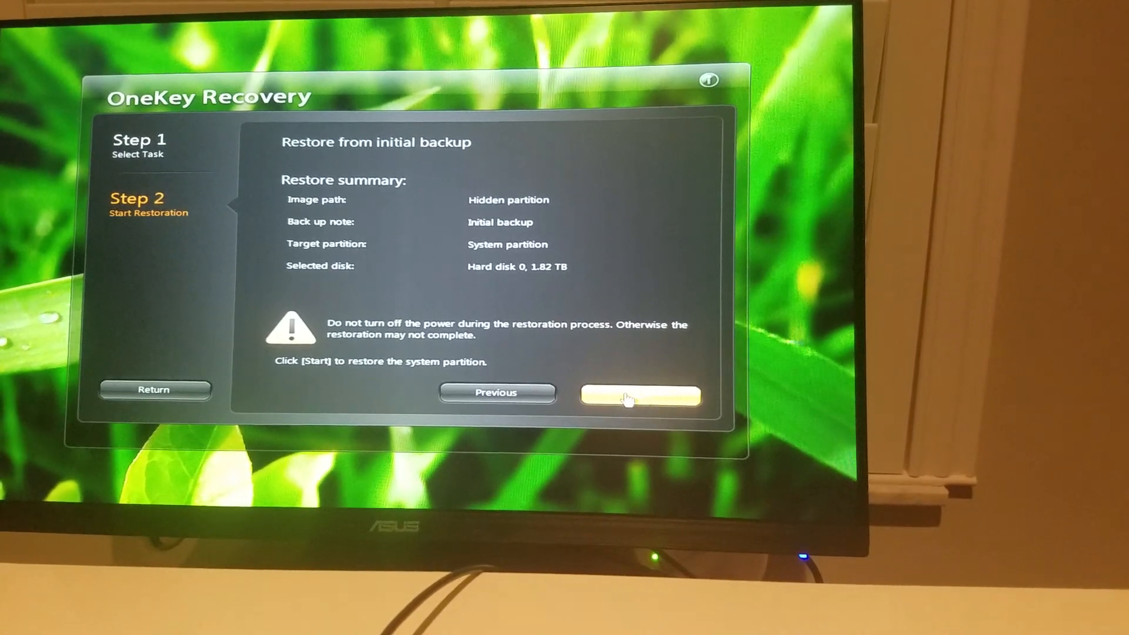
# - Start the restore and accept both Notice confirmations so recovery begins at 0%
pyautogui.click(640, 397)
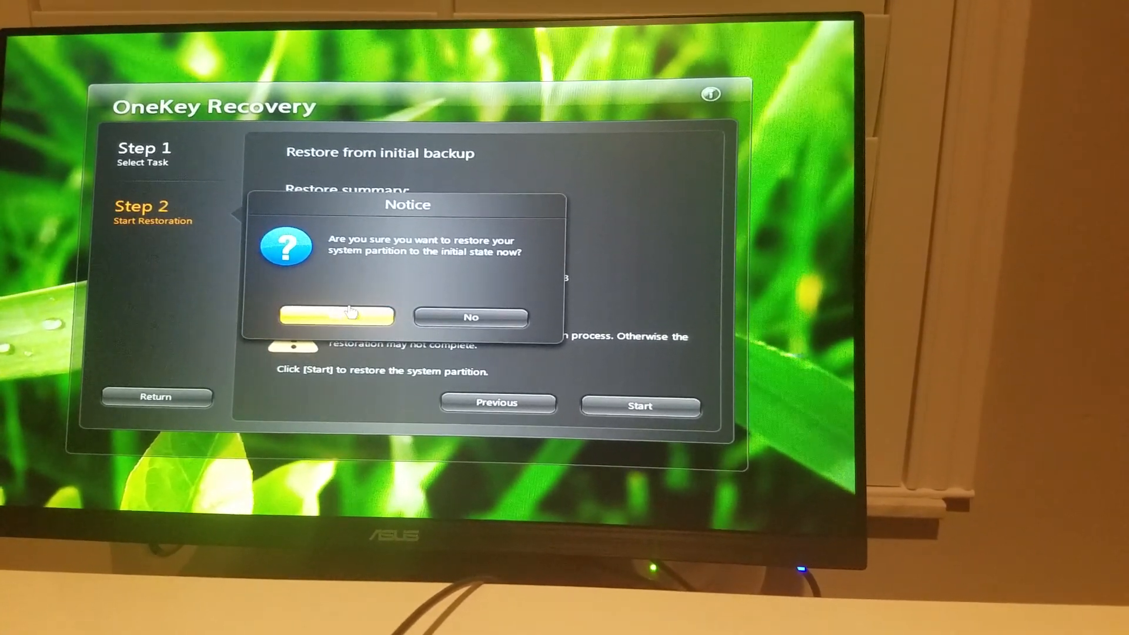
pyautogui.click(336, 317)
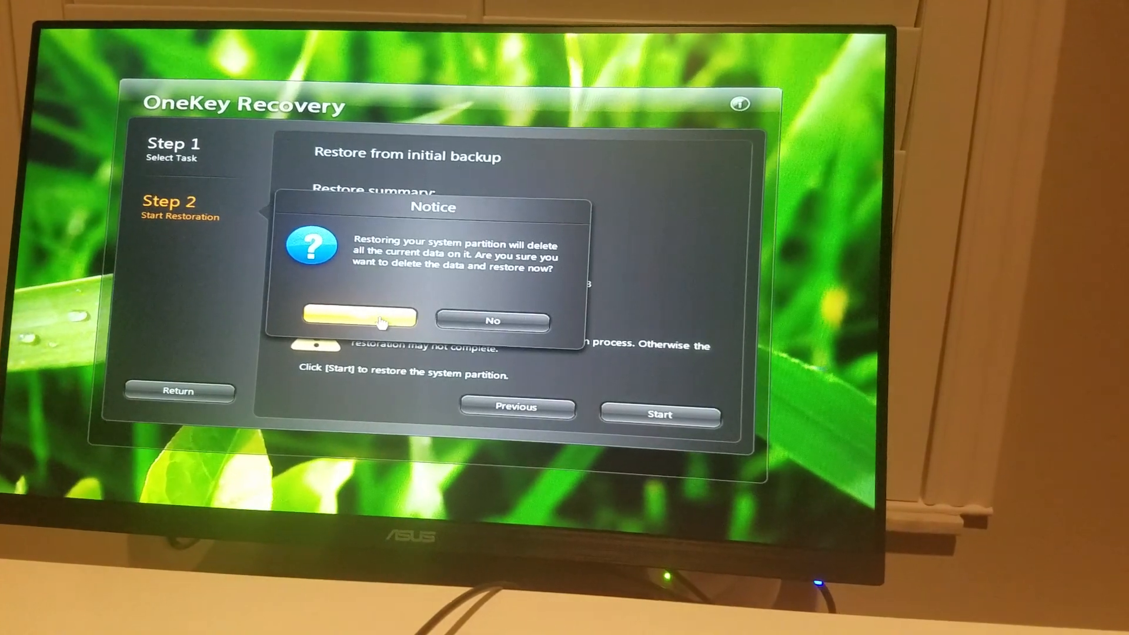
pyautogui.click(357, 320)
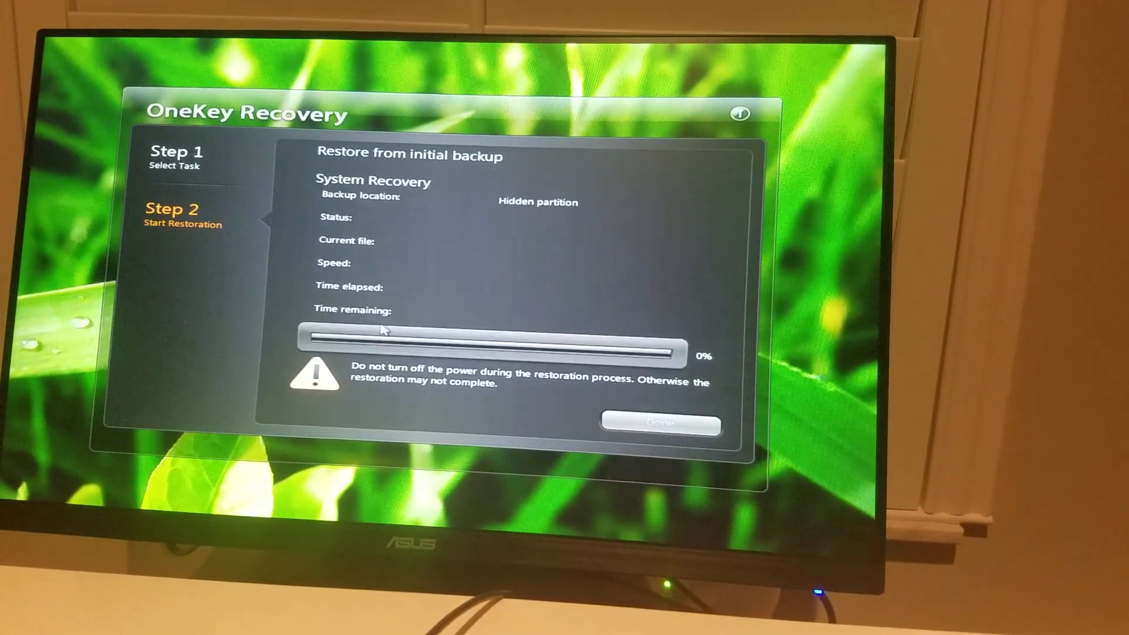